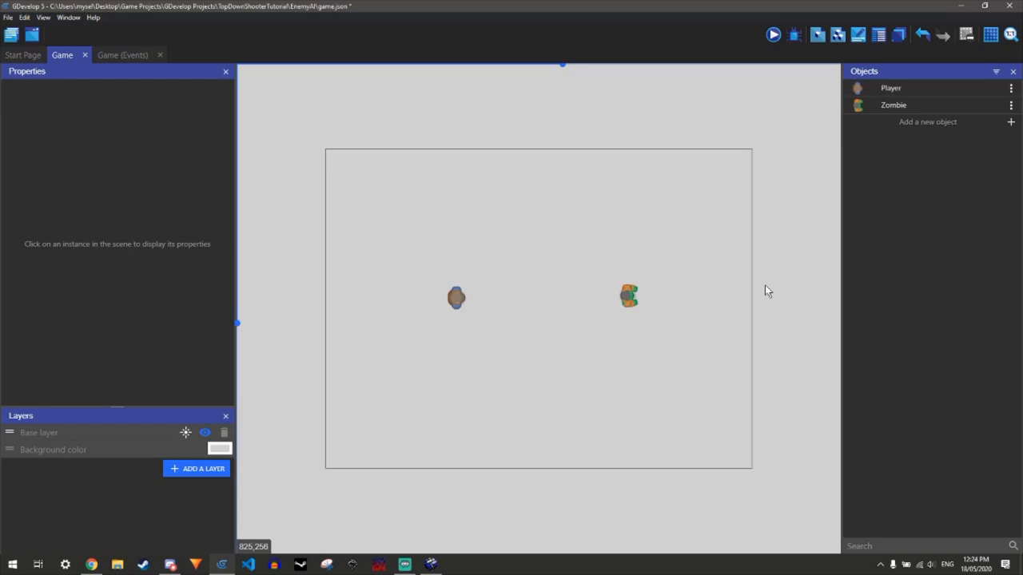
pyautogui.moveTo(941, 30)
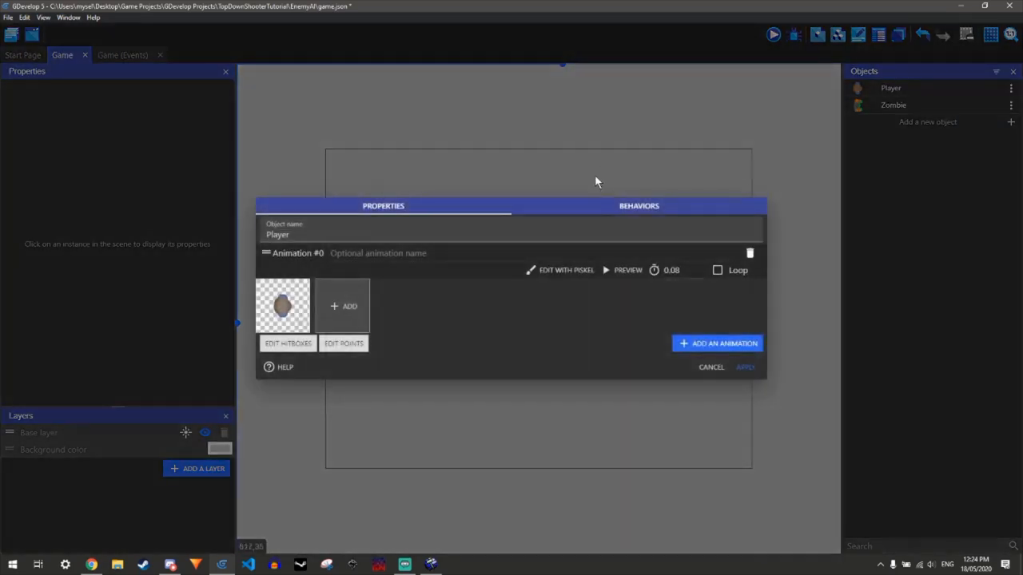
# Close the Player object settings and add a new event on the scene's events sheet
pyautogui.click(639, 206)
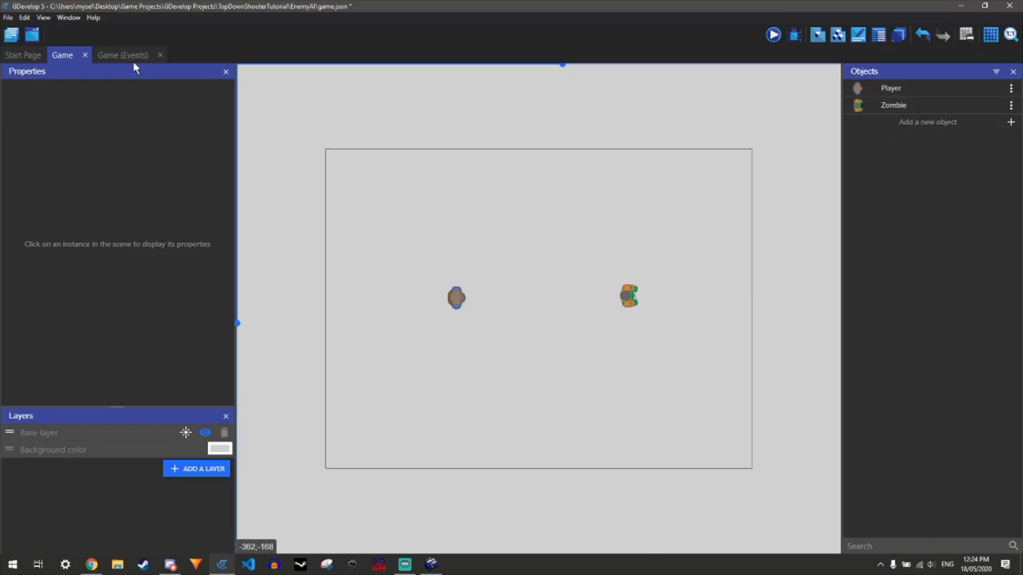
pyautogui.click(123, 54)
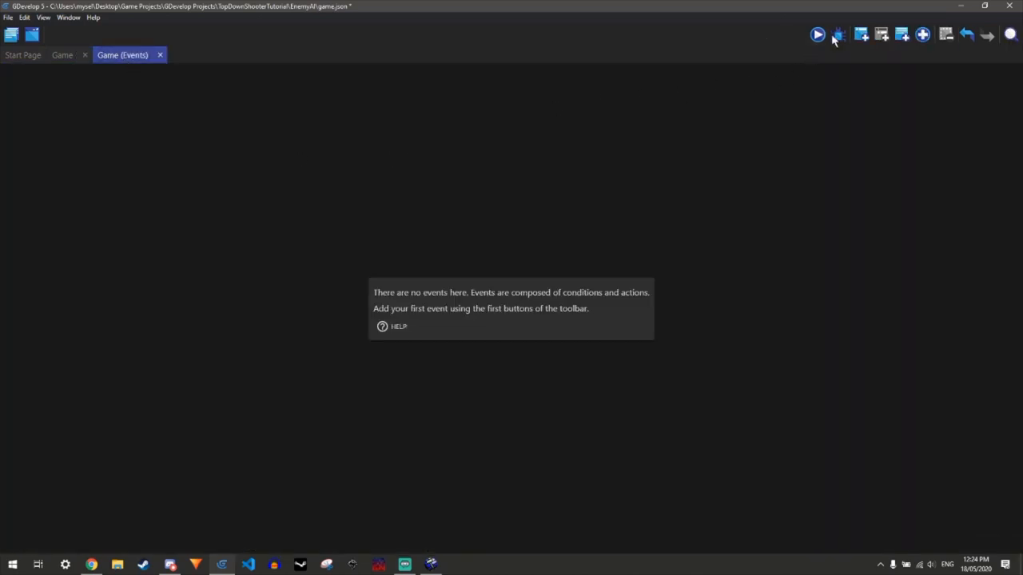
pyautogui.click(837, 35)
pyautogui.write('distance')
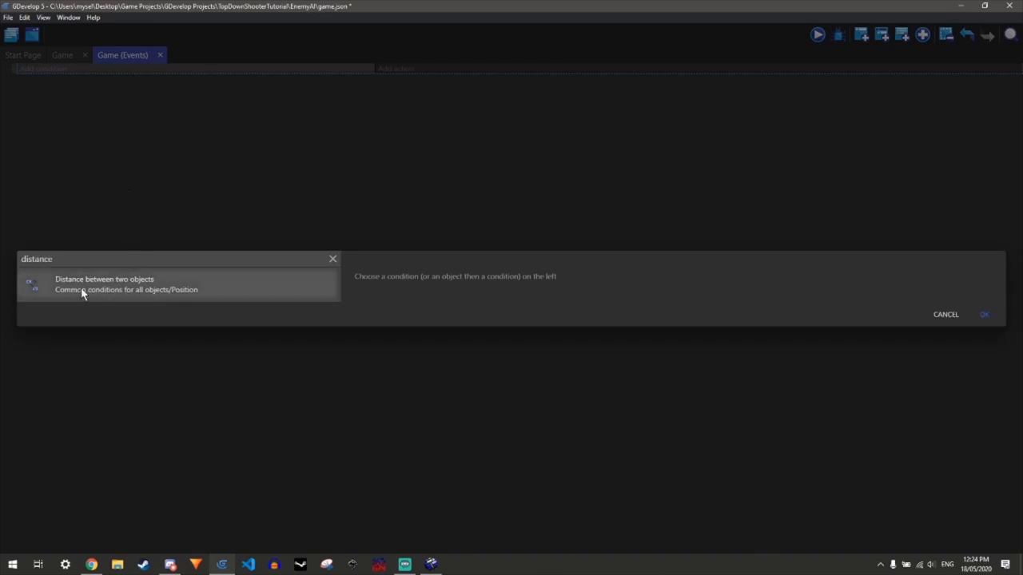
pyautogui.moveTo(144, 290)
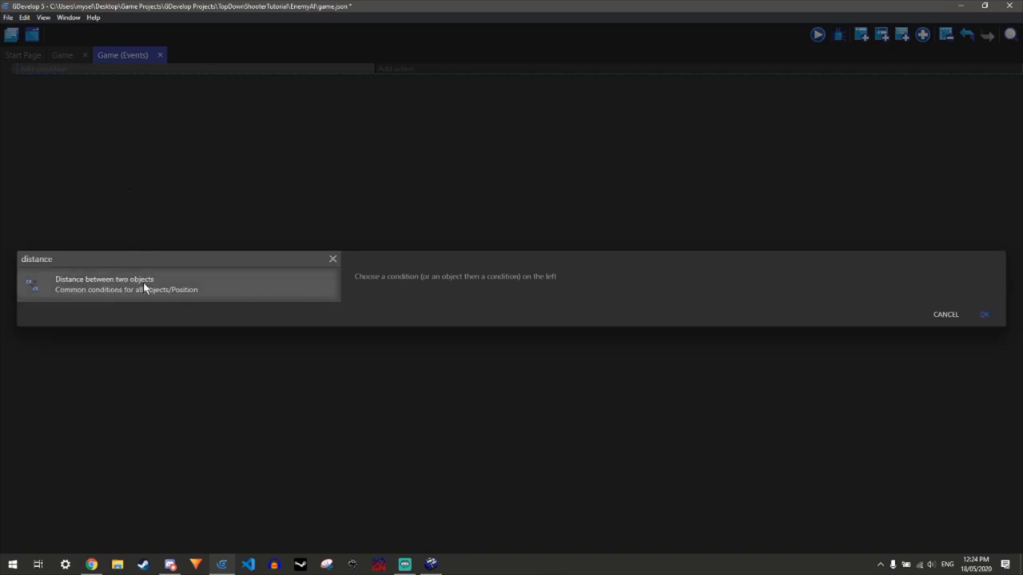
pyautogui.moveTo(139, 298)
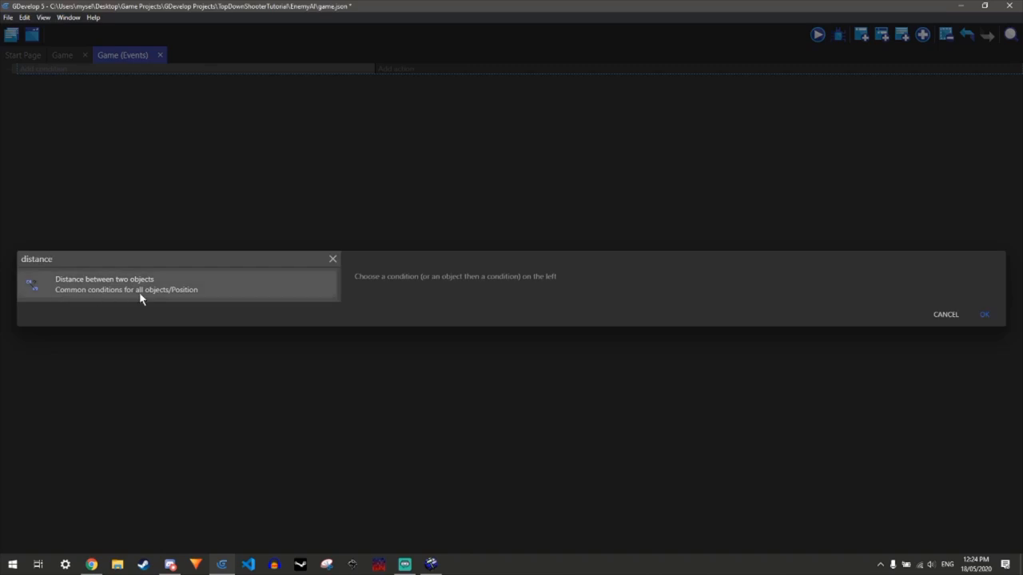
pyautogui.moveTo(210, 290)
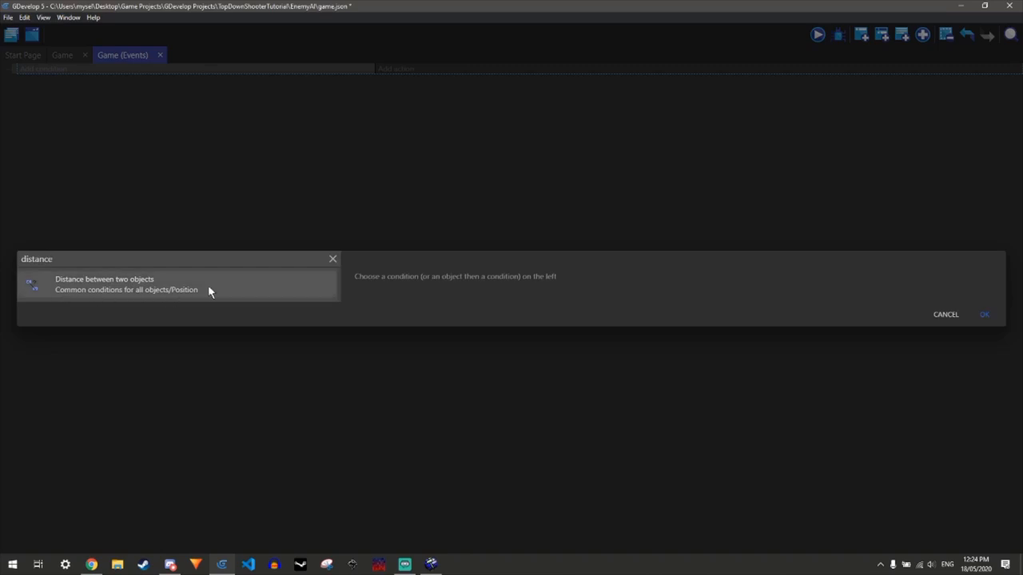
# Give the event a condition: distance between Player and Zombie below 200 pixels
pyautogui.click(104, 284)
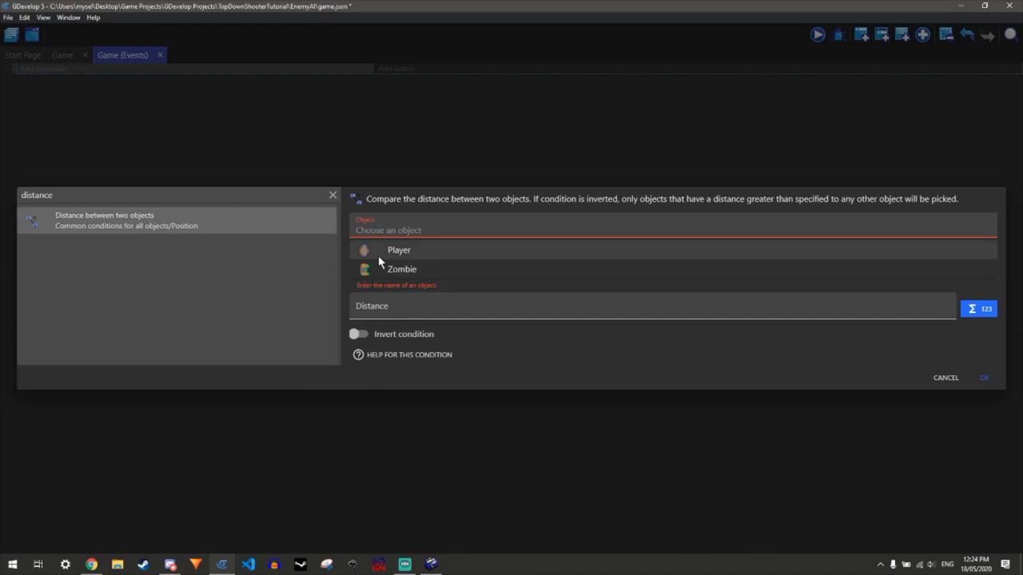
pyautogui.click(399, 249)
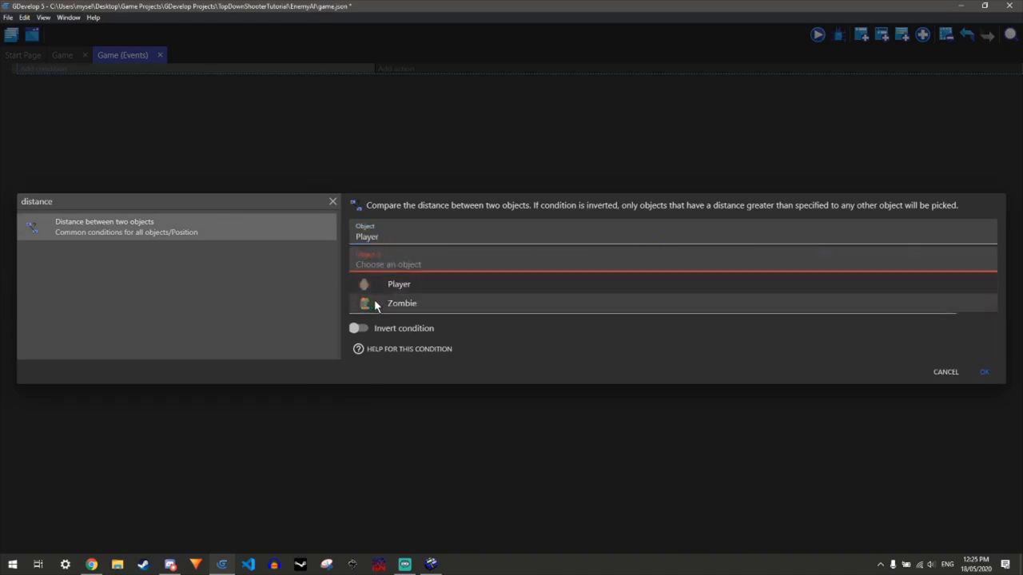
pyautogui.click(402, 303)
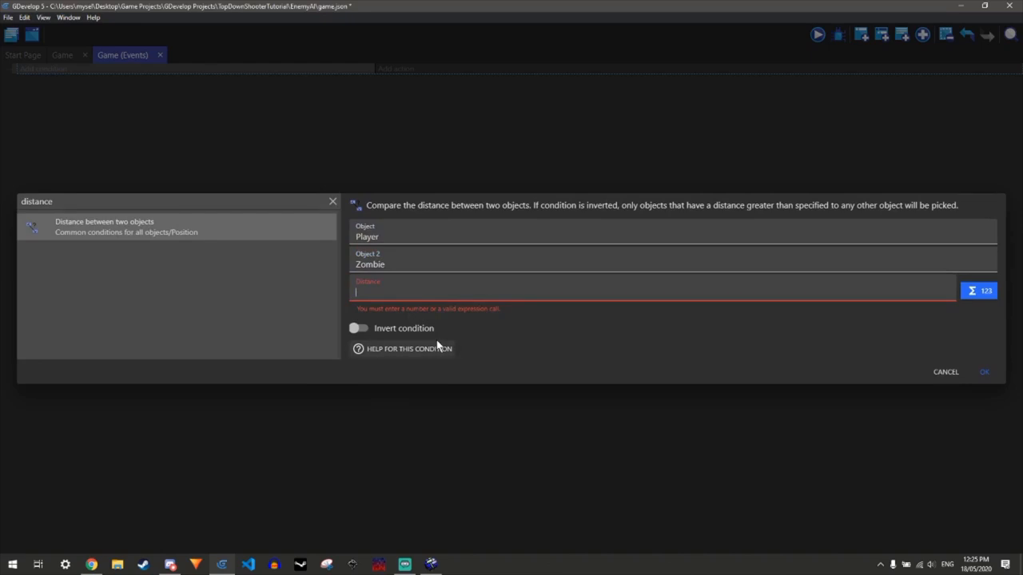
pyautogui.write('200')
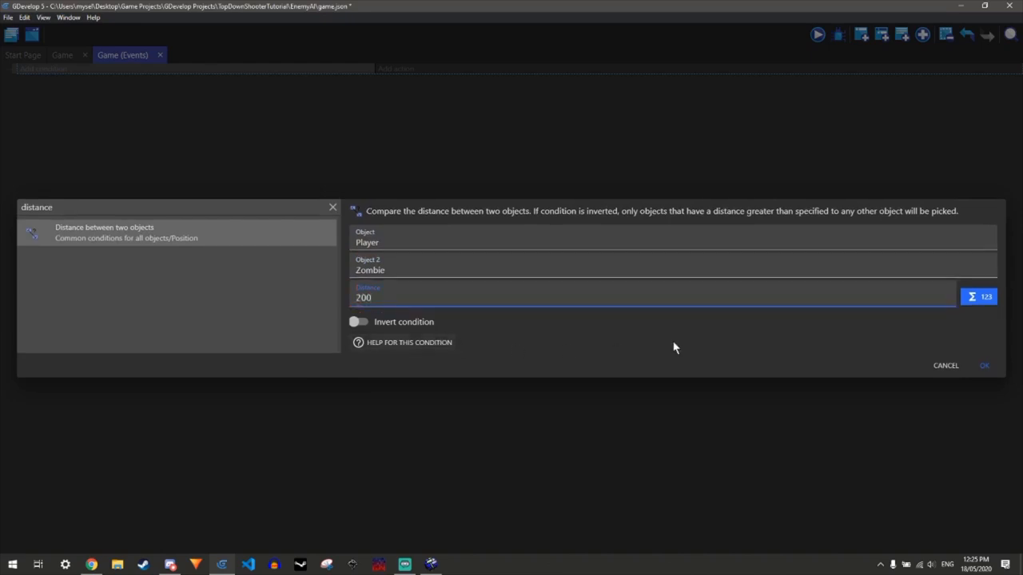
pyautogui.click(983, 365)
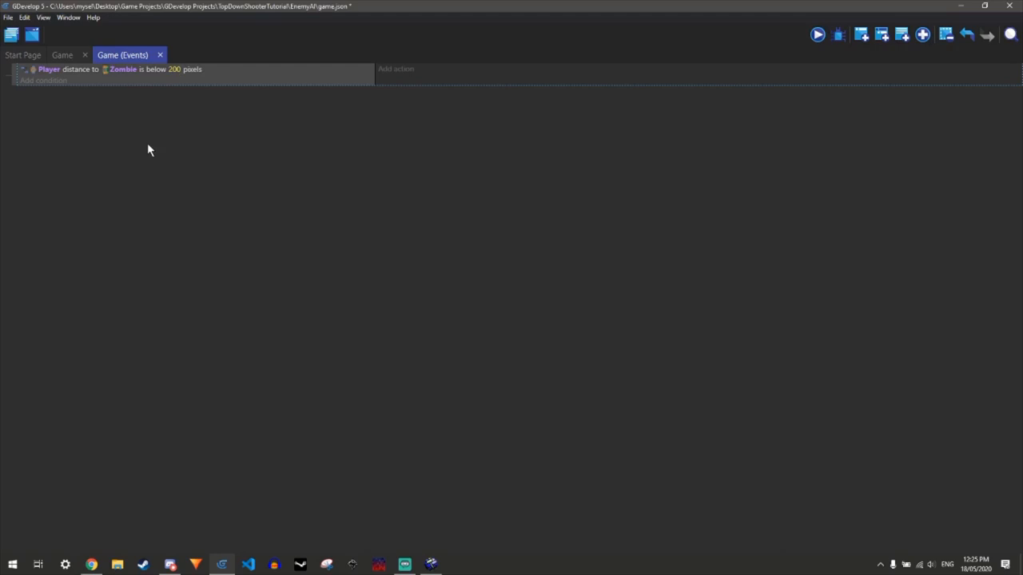
pyautogui.moveTo(379, 161)
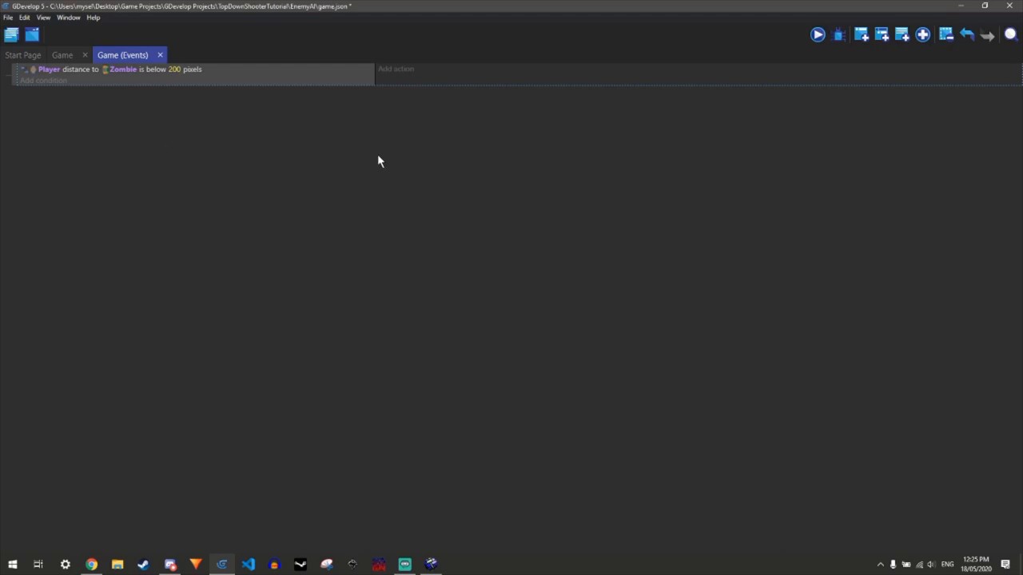
pyautogui.moveTo(395, 68)
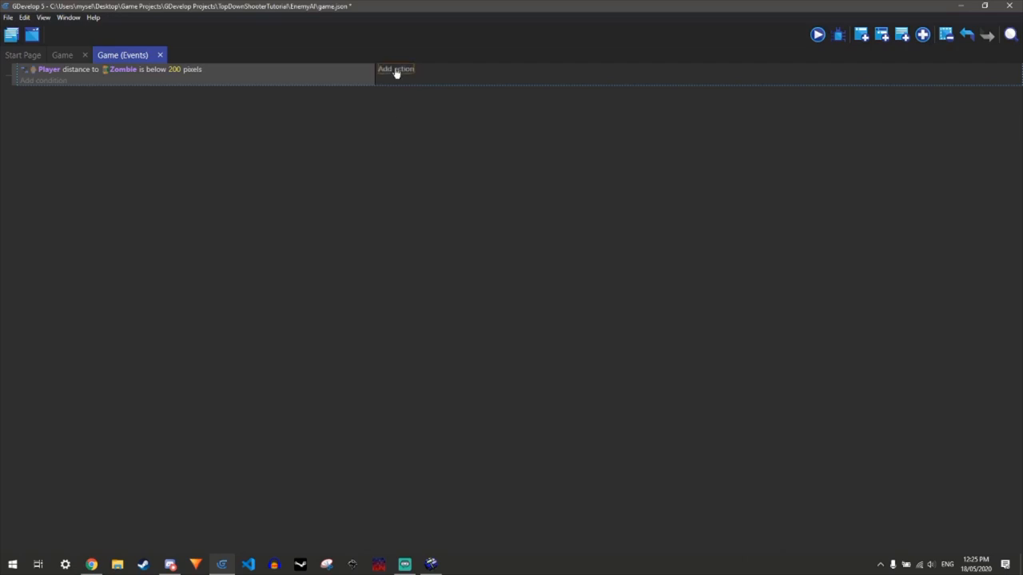
# Add an action applying an instant 100-pixel force moving Zombie toward Player
pyautogui.click(395, 69)
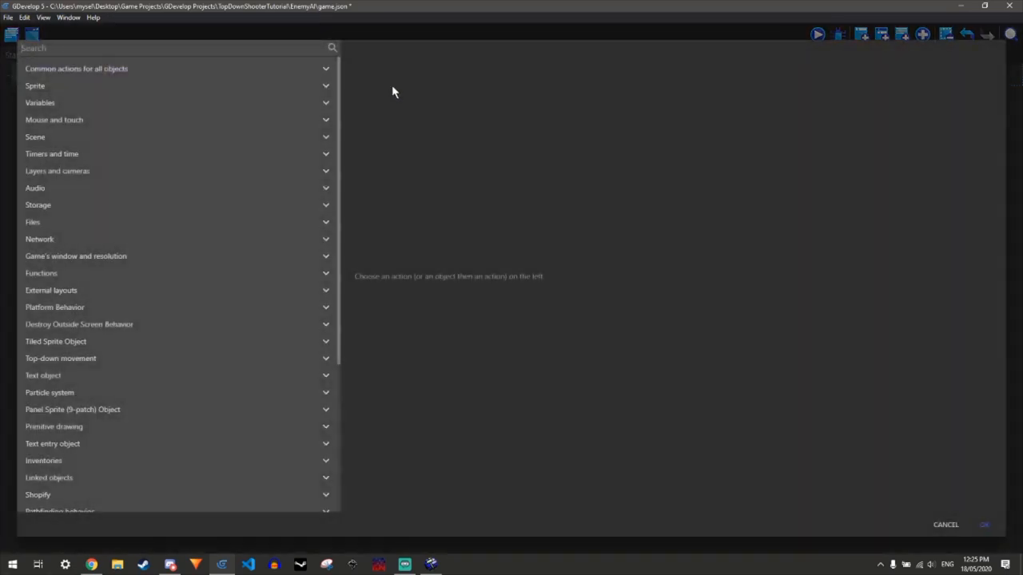
pyautogui.write('force')
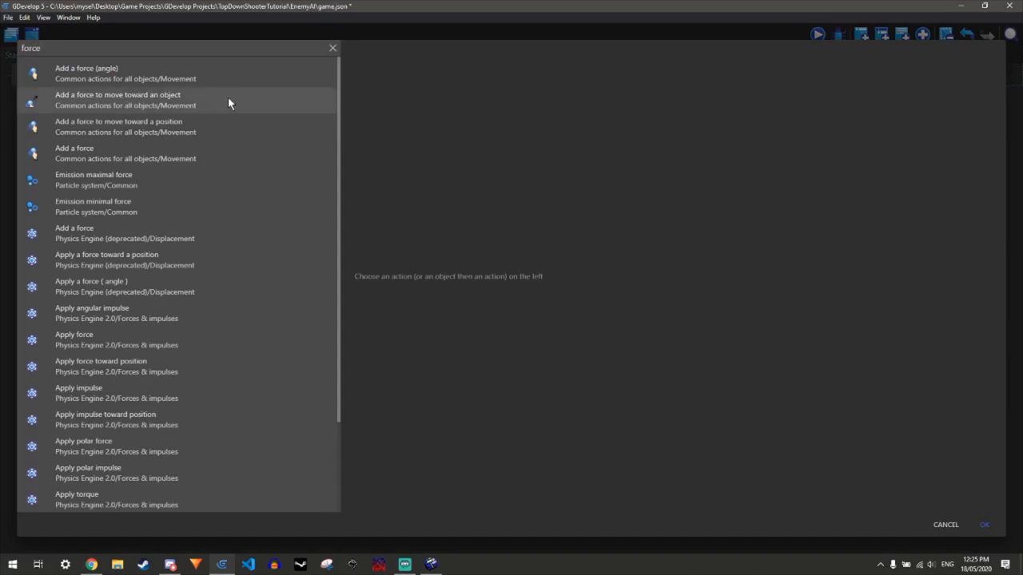
pyautogui.click(117, 99)
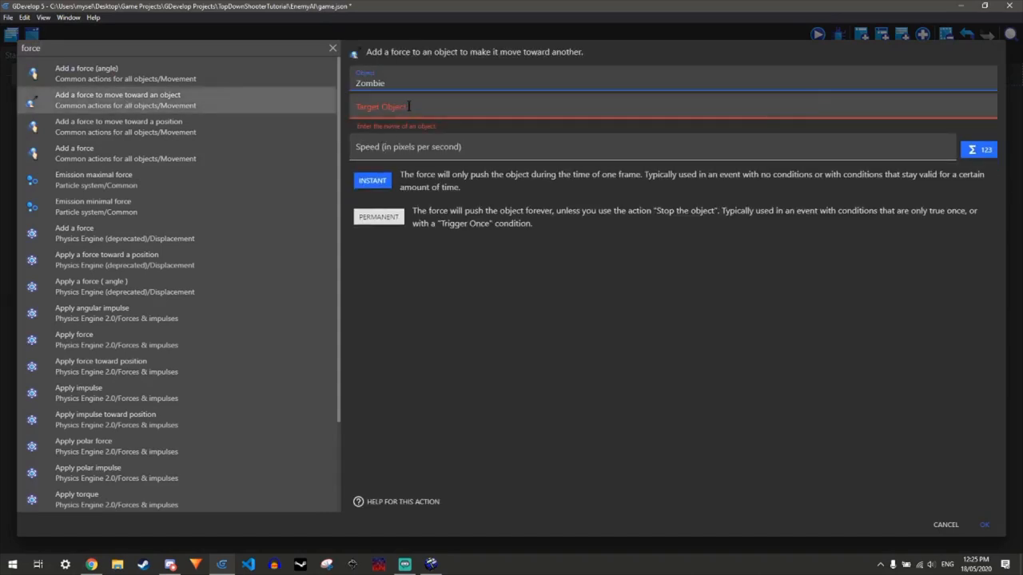
pyautogui.write('Player')
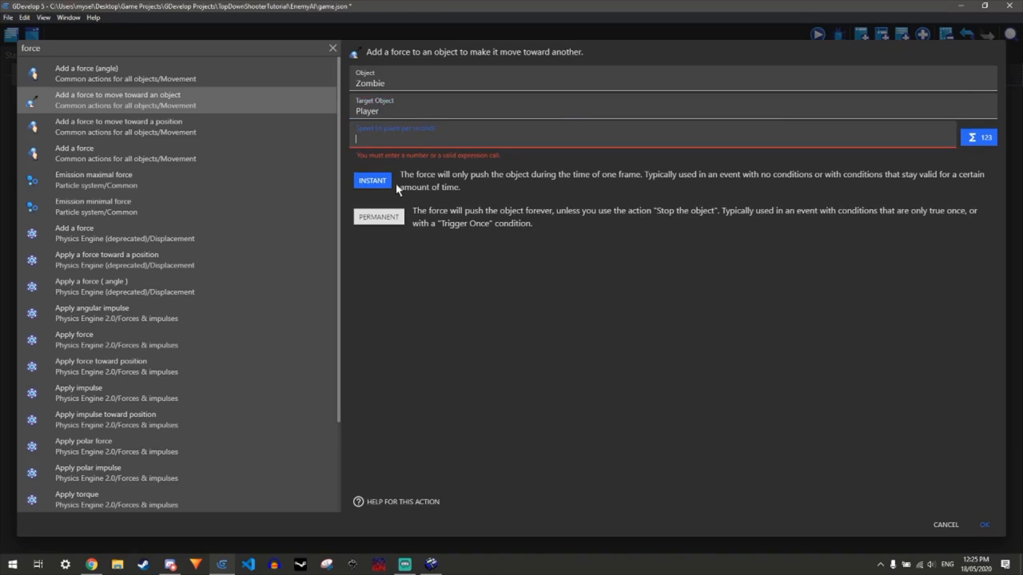
pyautogui.write('199')
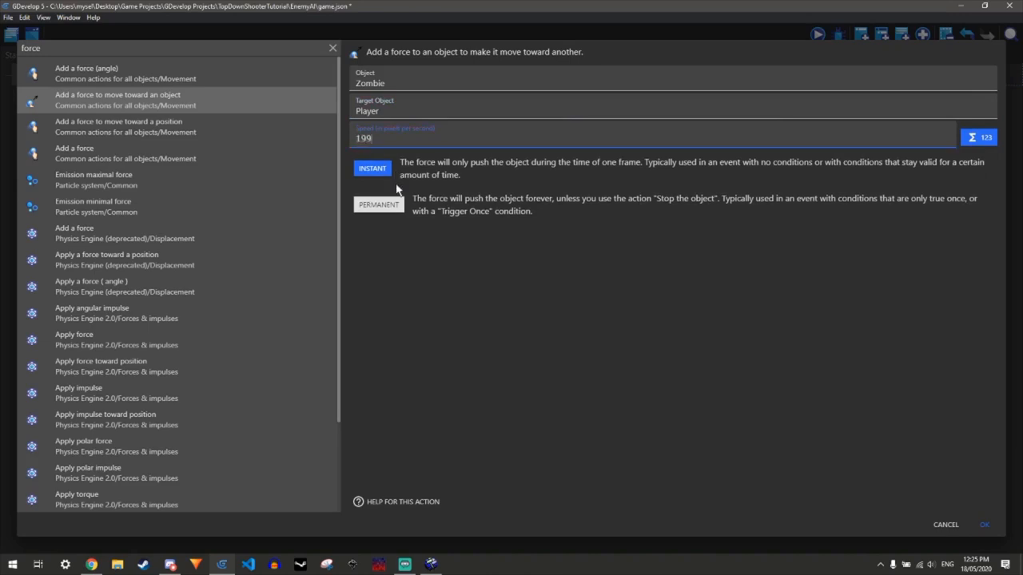
pyautogui.write('100')
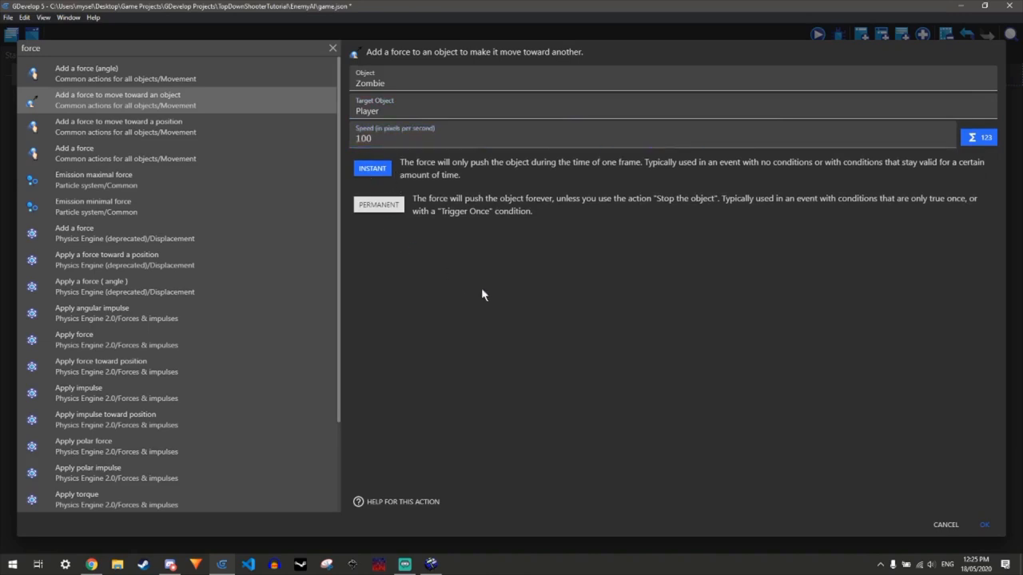
pyautogui.moveTo(984, 525)
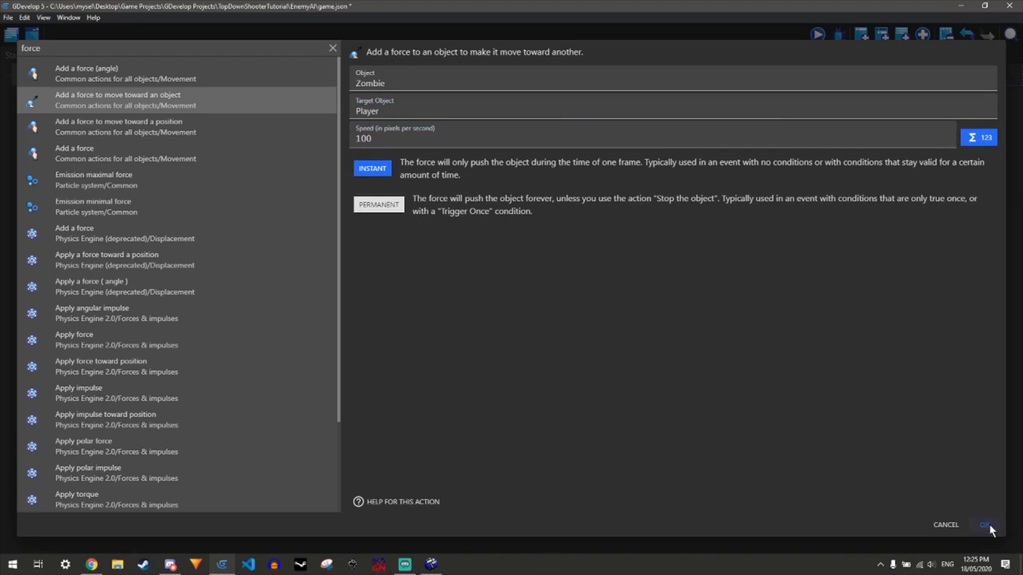
pyautogui.click(986, 525)
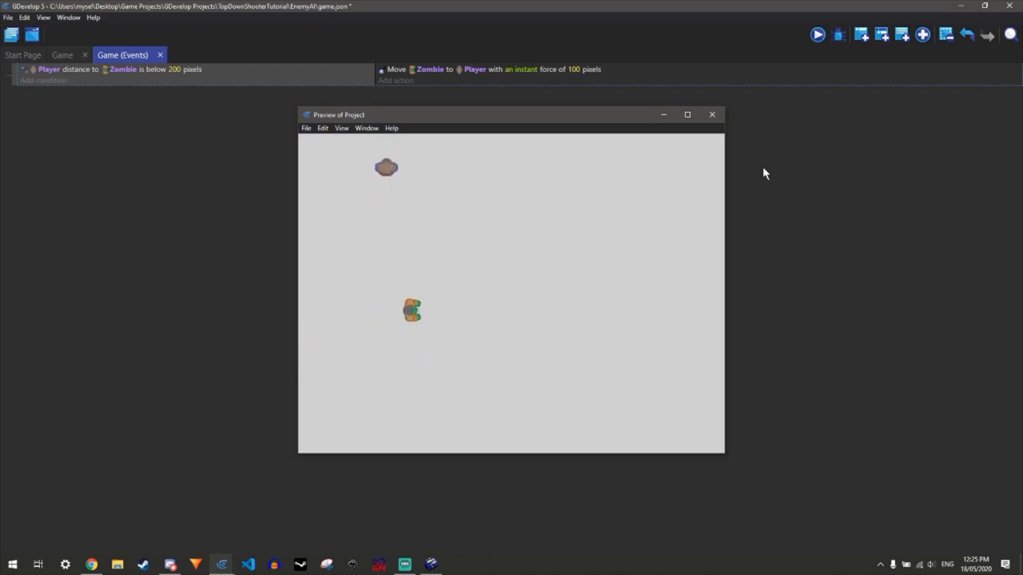
pyautogui.click(711, 114)
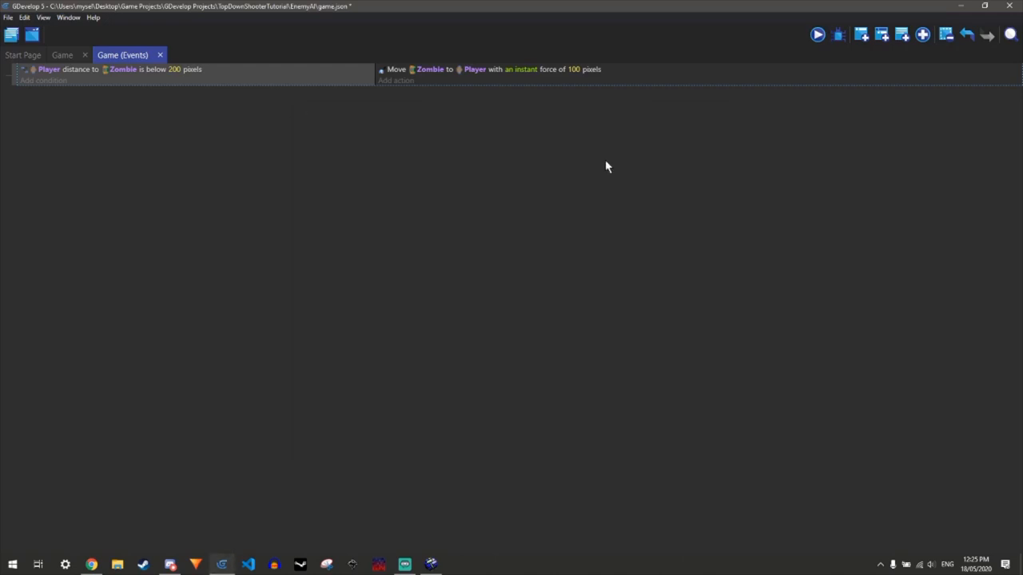
# Add a 'Rotate toward position' action turning Zombie toward Player.X(), Player.Y()
pyautogui.click(396, 80)
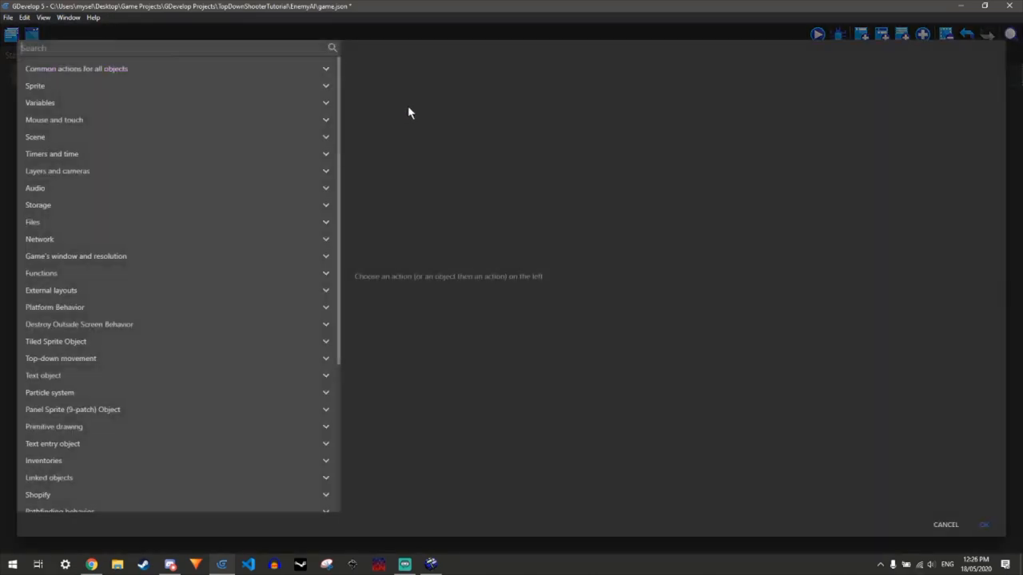
pyautogui.write('rotate')
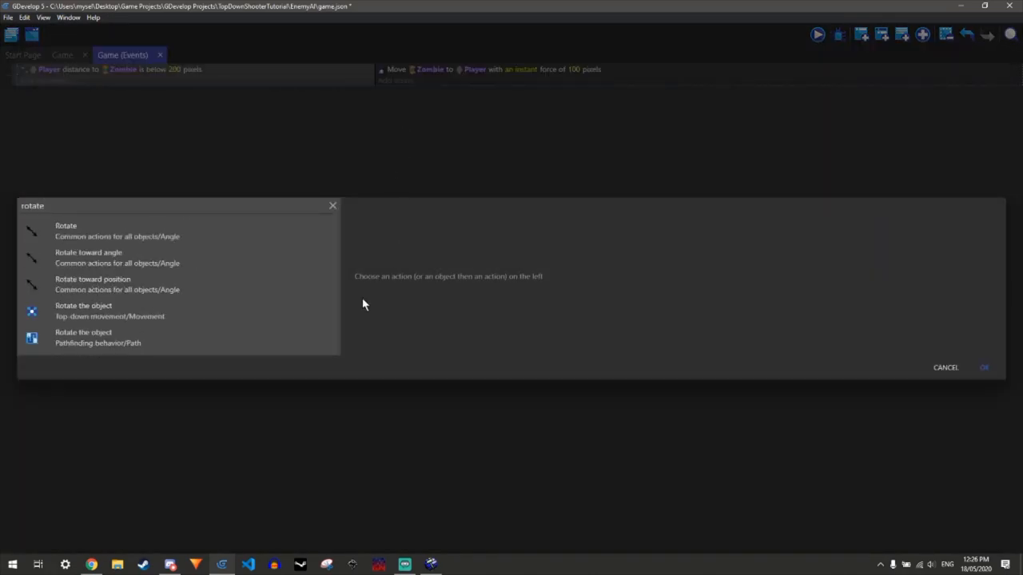
pyautogui.click(93, 284)
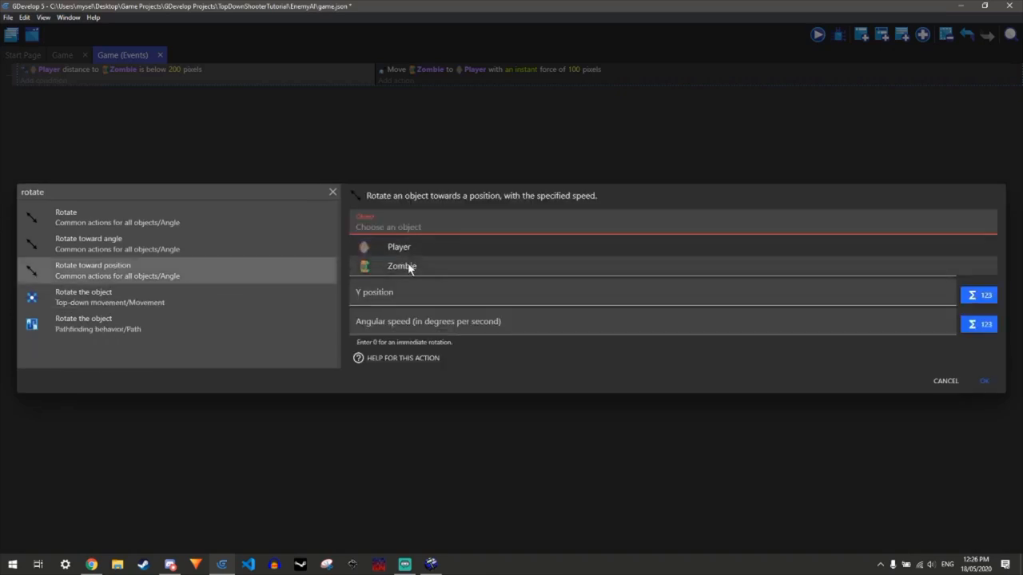
pyautogui.click(401, 266)
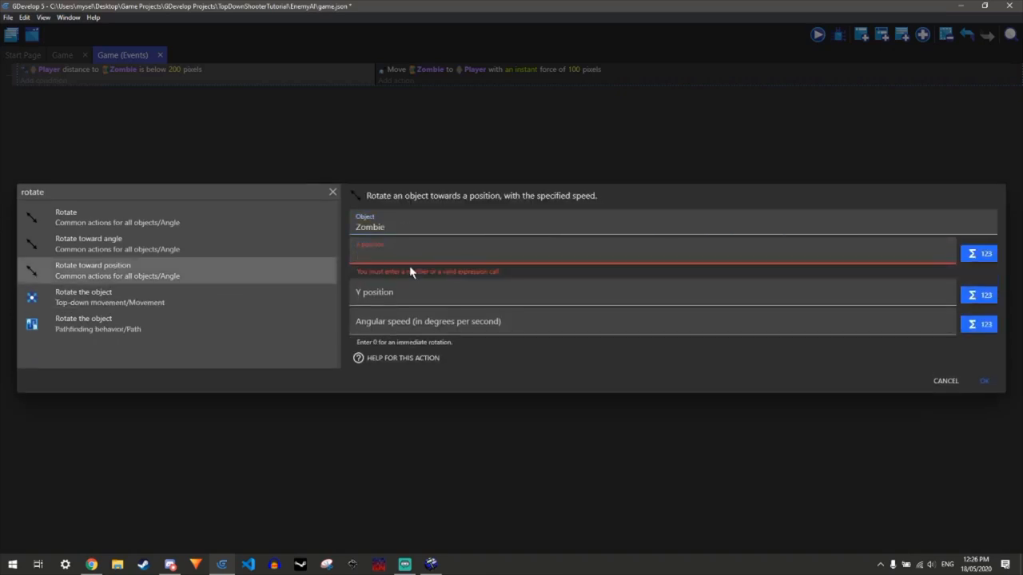
pyautogui.write('Player.X()')
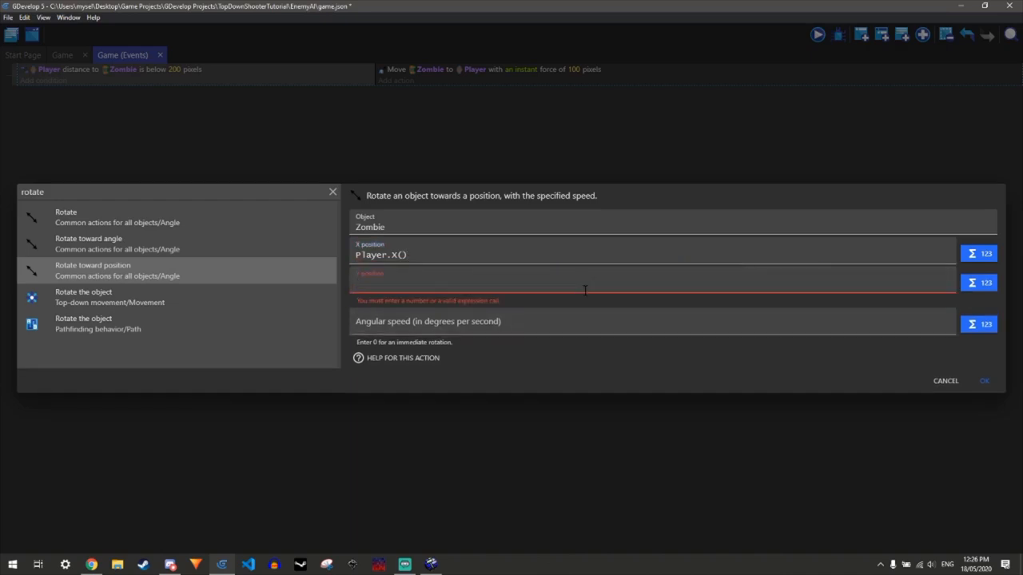
pyautogui.write('Player.')
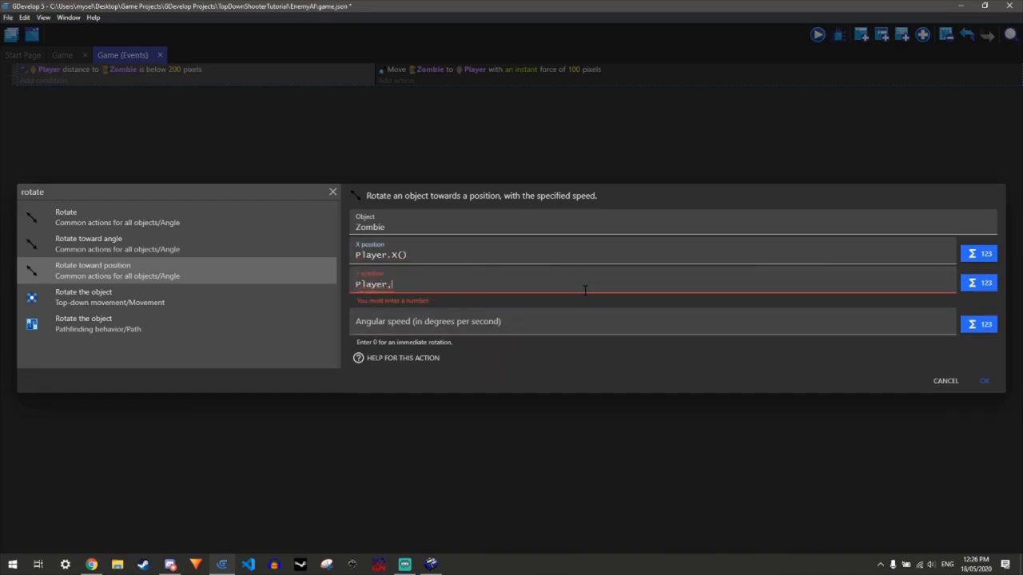
pyautogui.write('Y()')
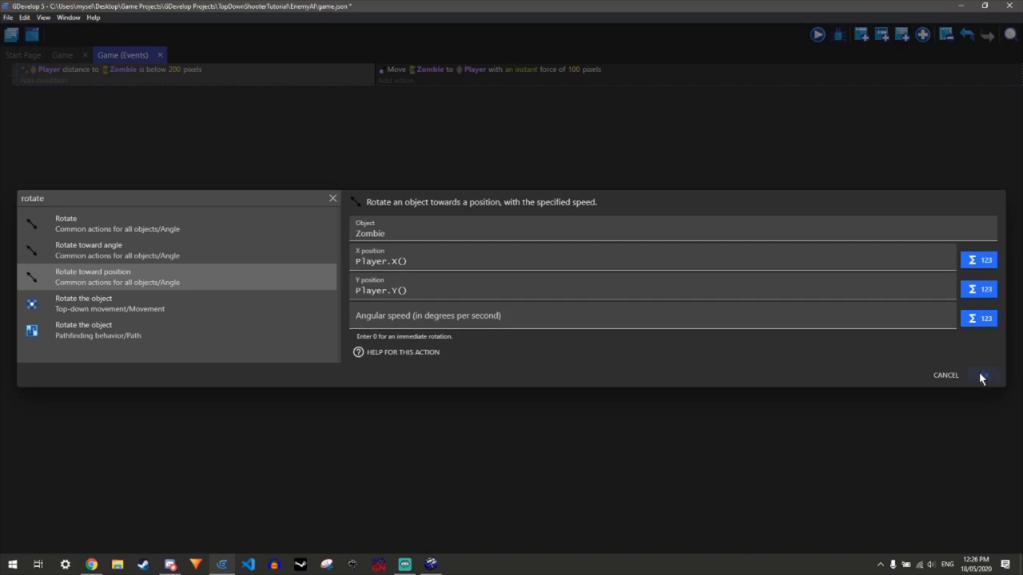
pyautogui.click(983, 376)
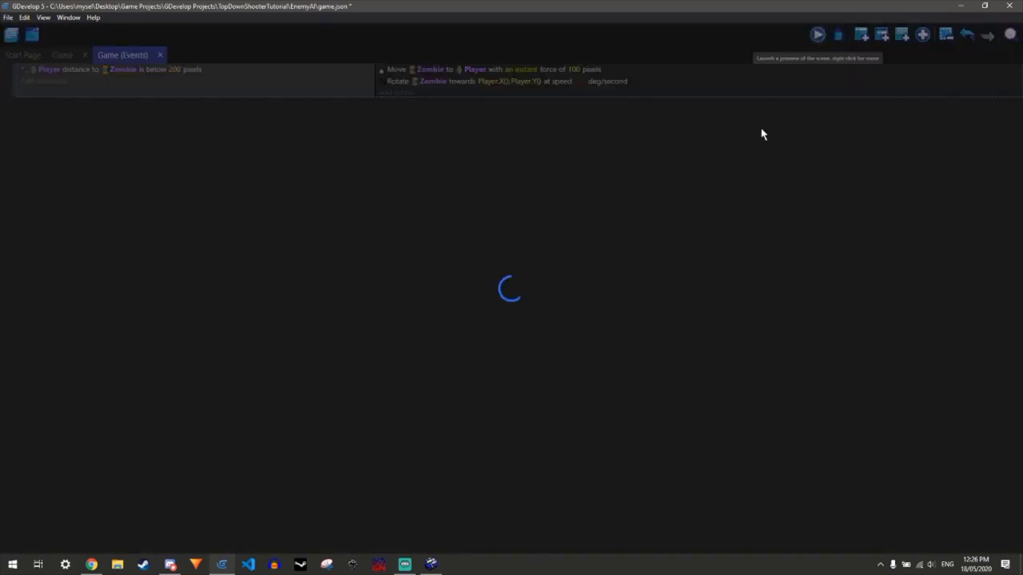